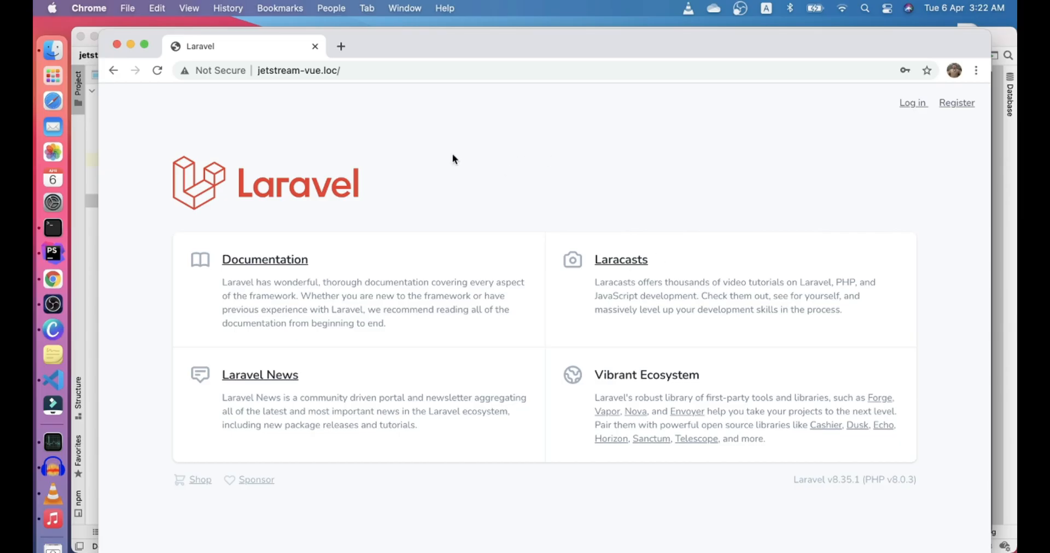
mouse_move(494, 163)
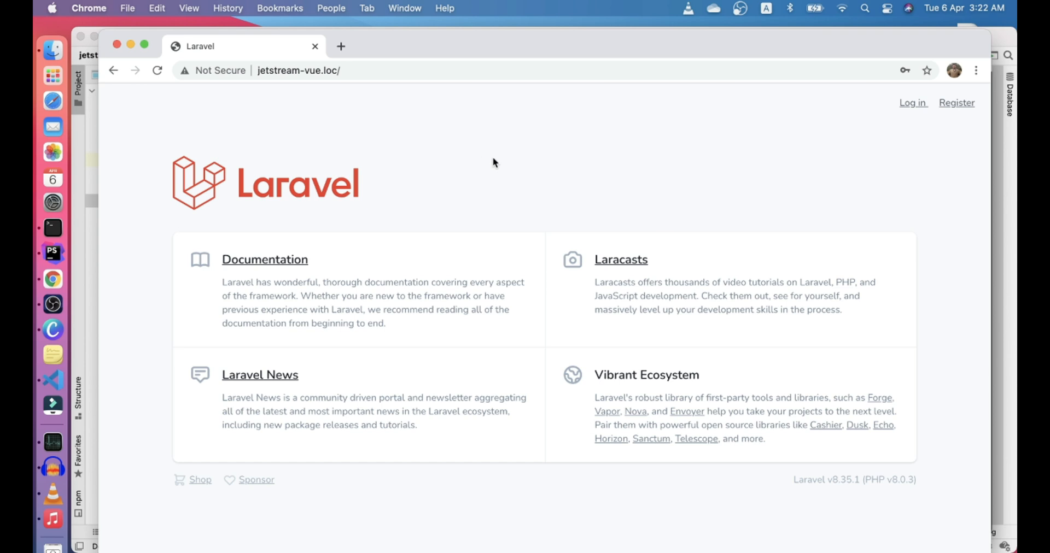
mouse_move(609, 288)
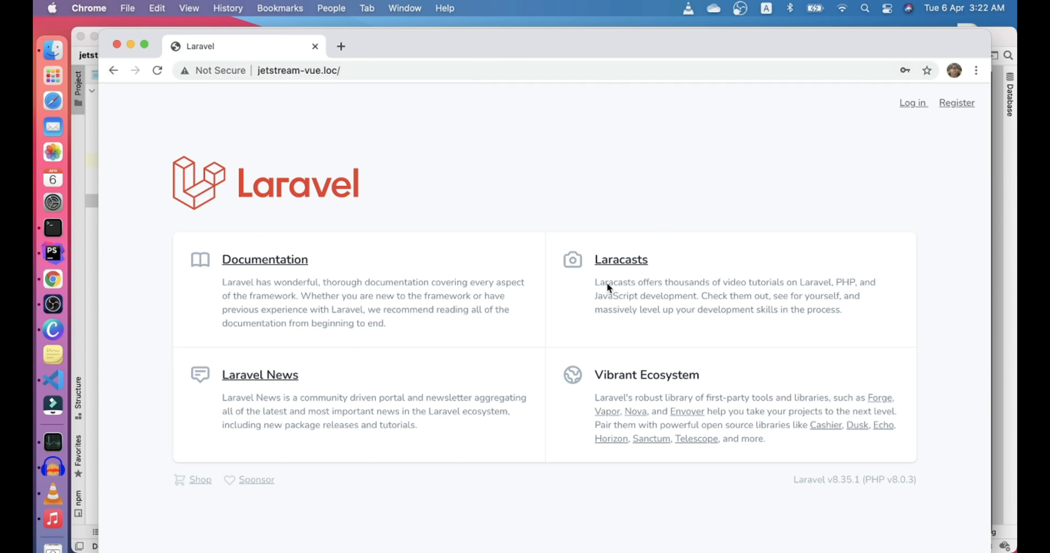
mouse_move(480, 310)
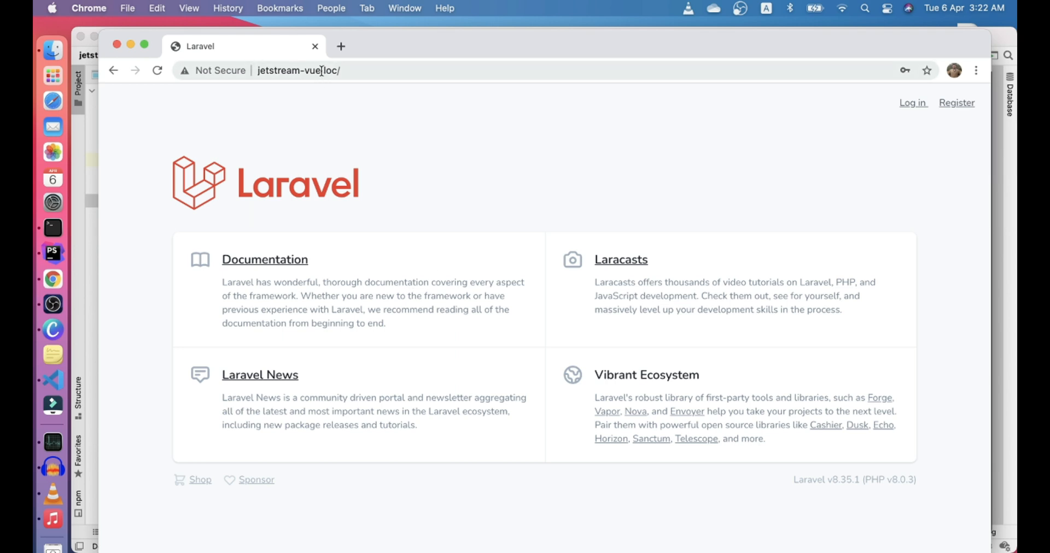
Step: Open the jetstream-vue.loc login page from the Laravel welcome page
double_click(310, 69)
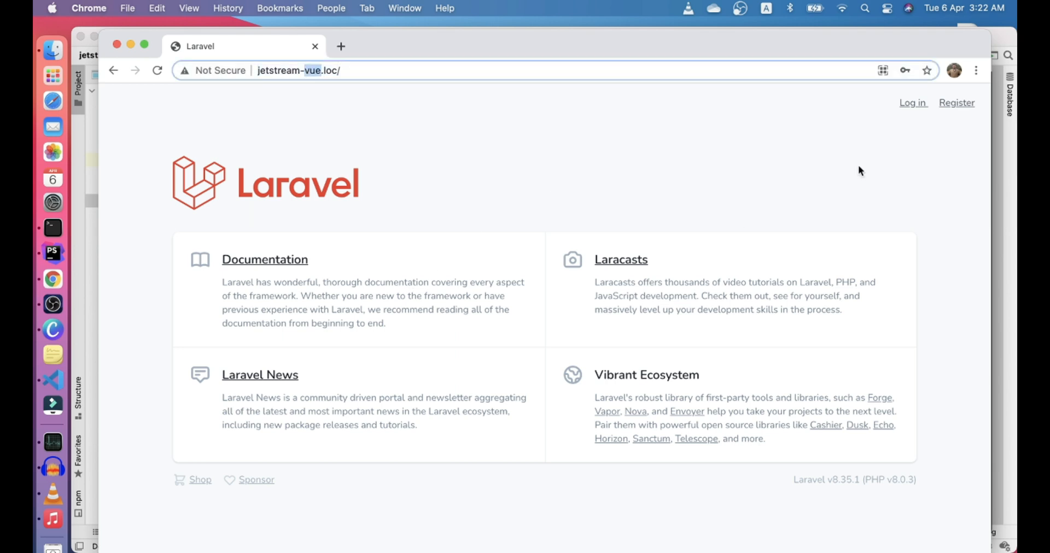
click(912, 102)
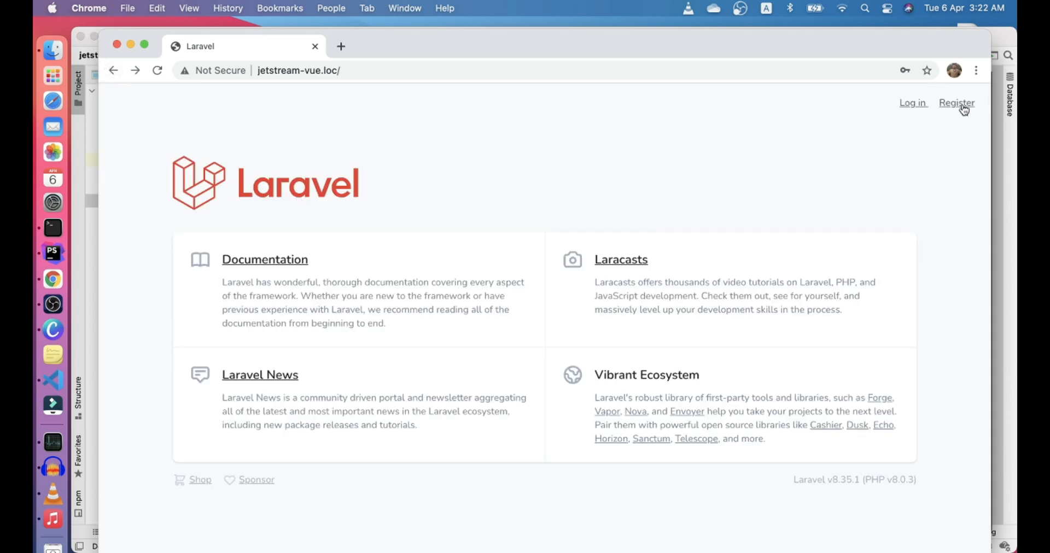
mouse_move(422, 178)
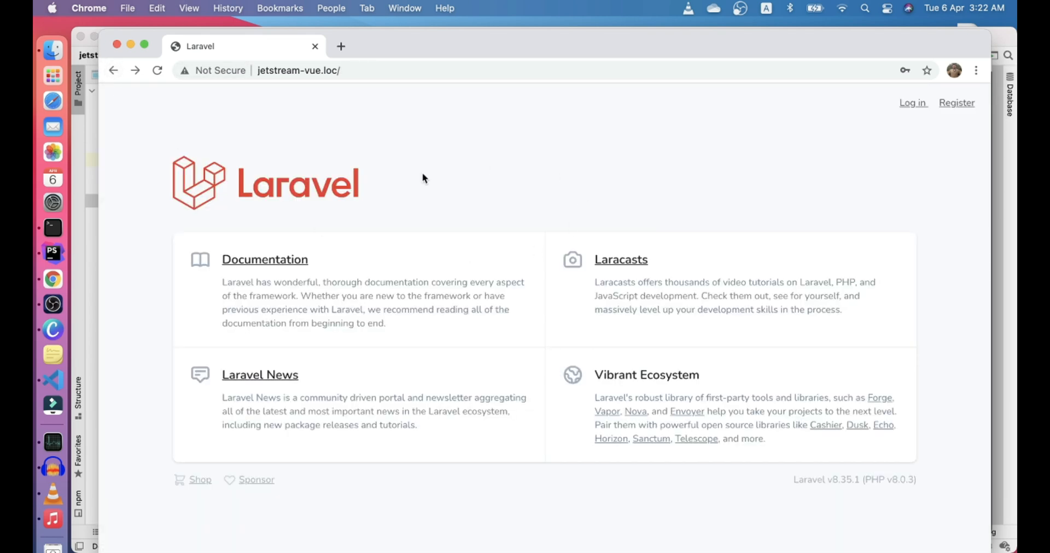
click(912, 102)
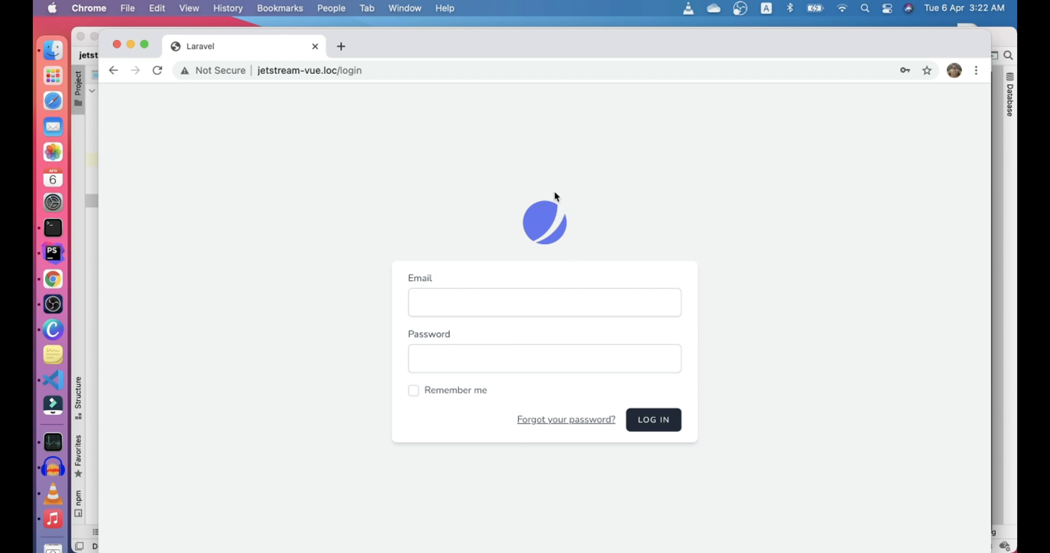
mouse_move(53, 279)
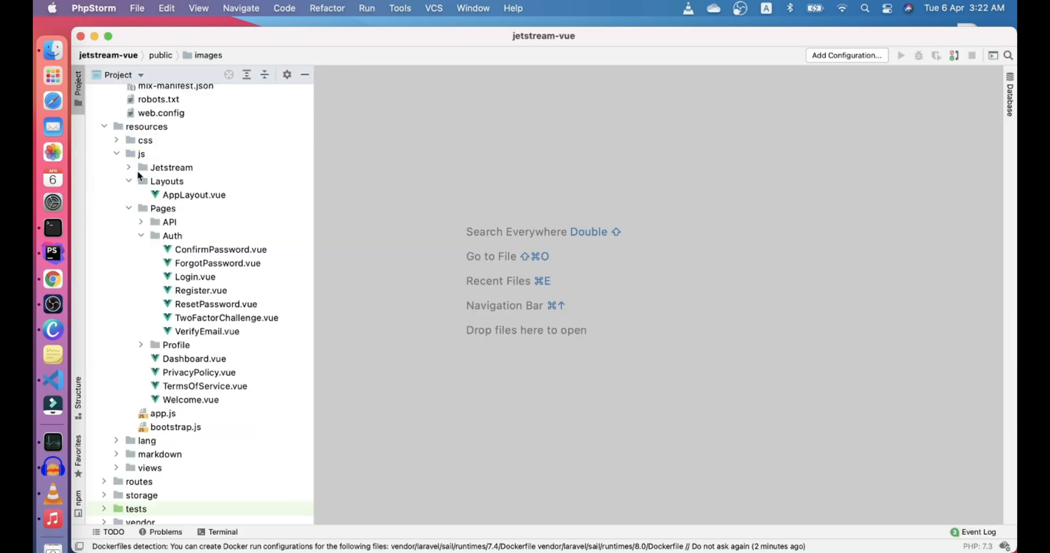
Step: Browse the Project panel to resources/js/Pages/Auth and open Login.vue
click(153, 200)
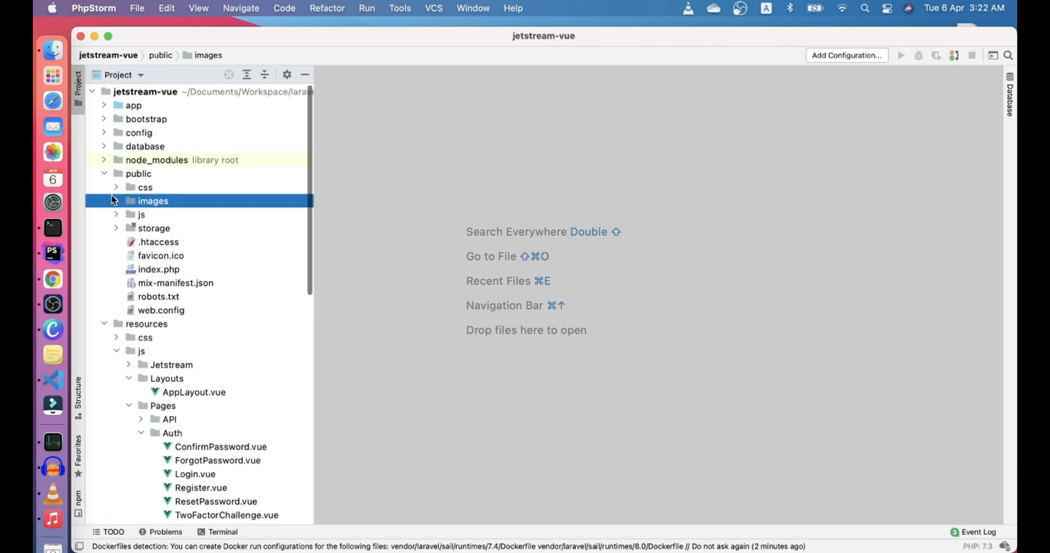
scroll(down, 3)
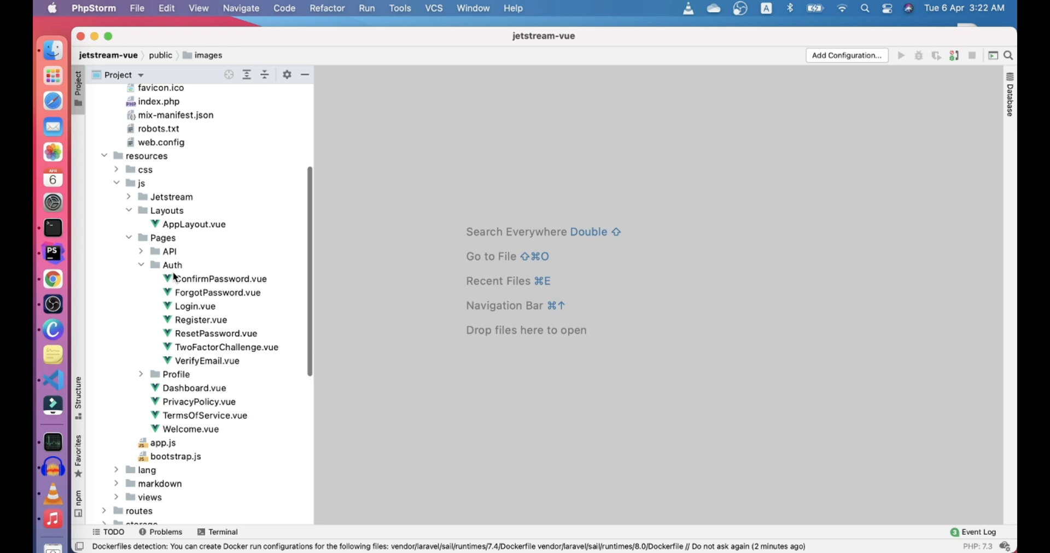
mouse_move(176, 279)
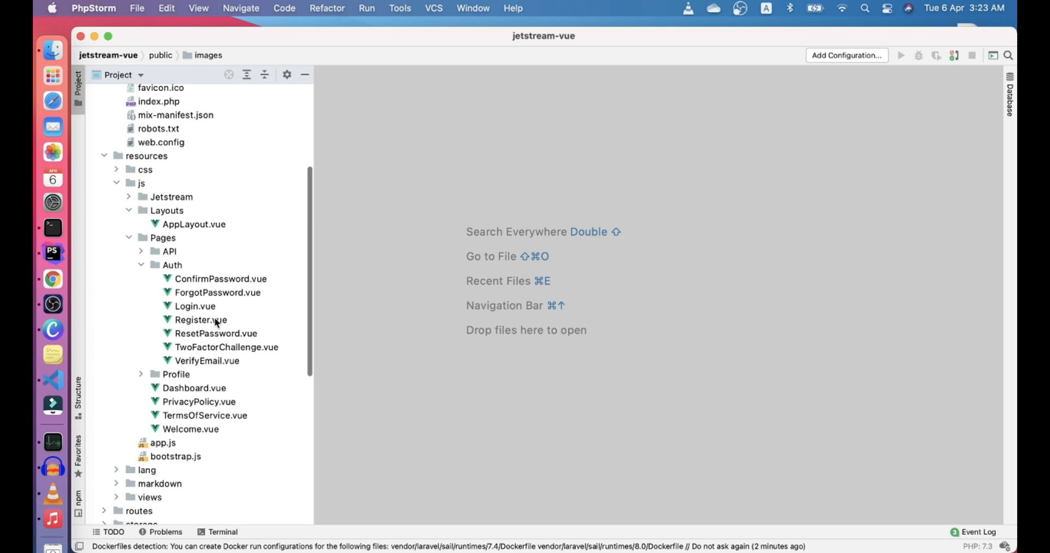
double_click(195, 307)
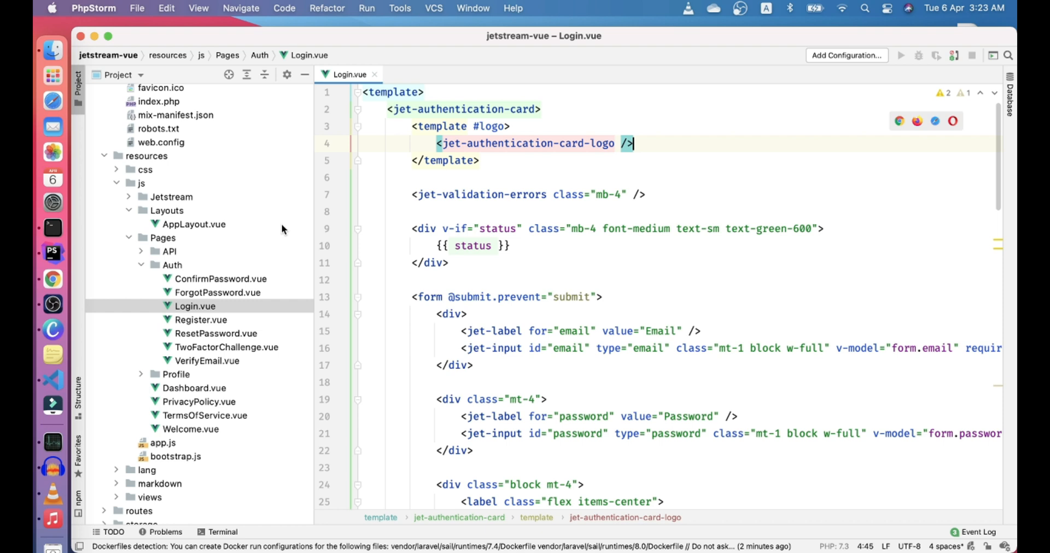
mouse_move(194, 208)
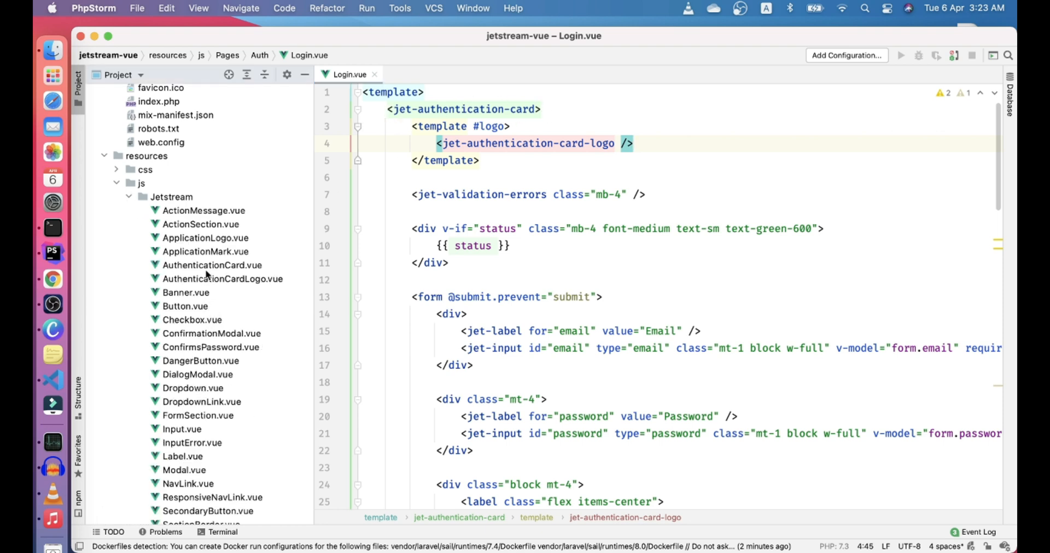
Step: Open AuthenticationCard.vue and follow its logo slot to AuthenticationCardLogo.vue
click(212, 265)
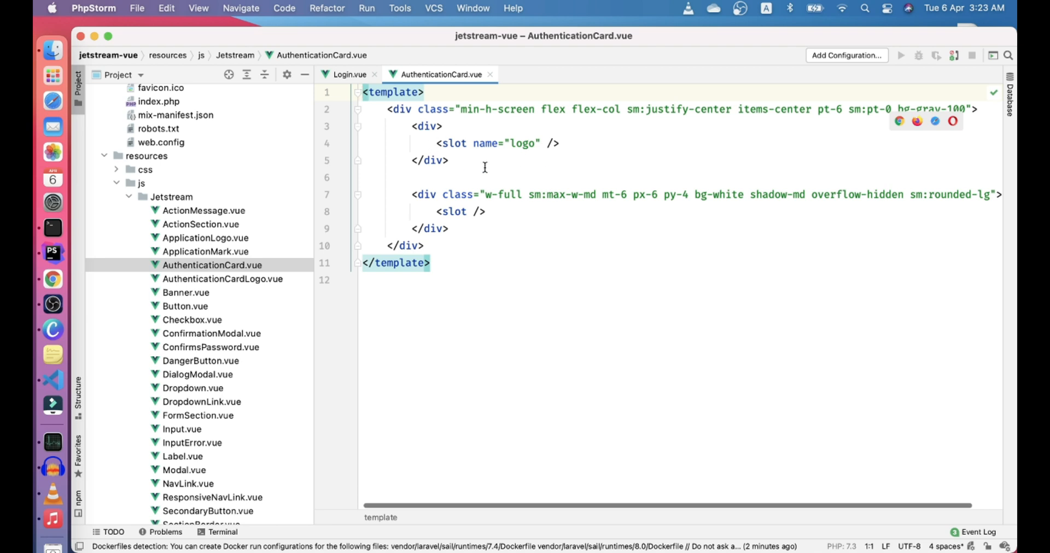
click(495, 144)
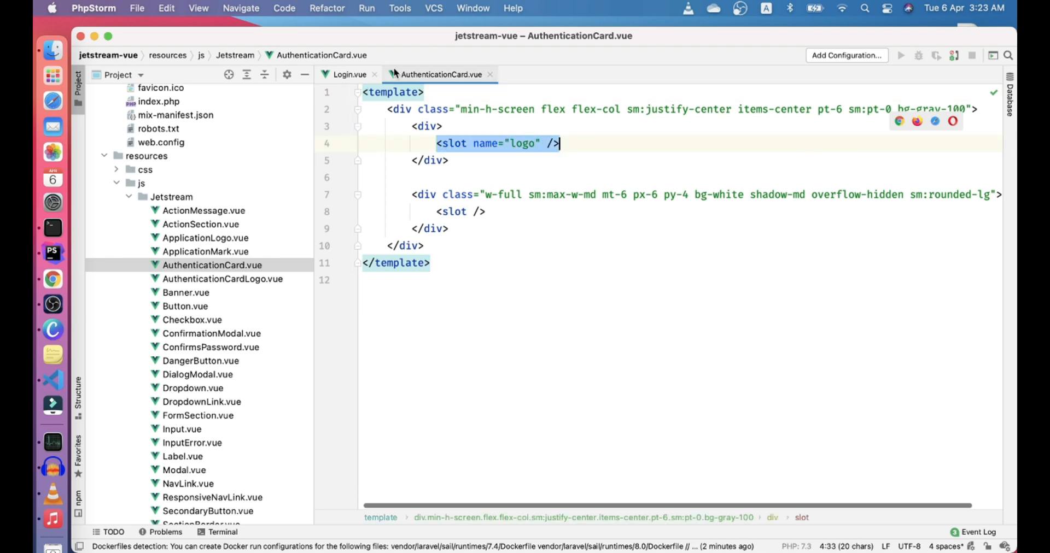
click(348, 74)
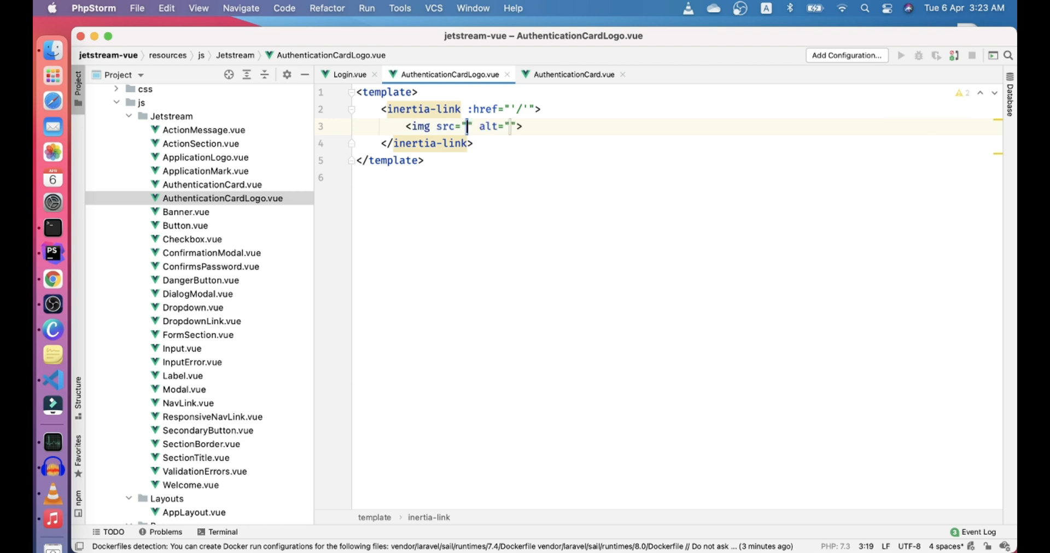
Step: Set the logo img src to /images/profile.jpeg with style width:128px
text(/images/)
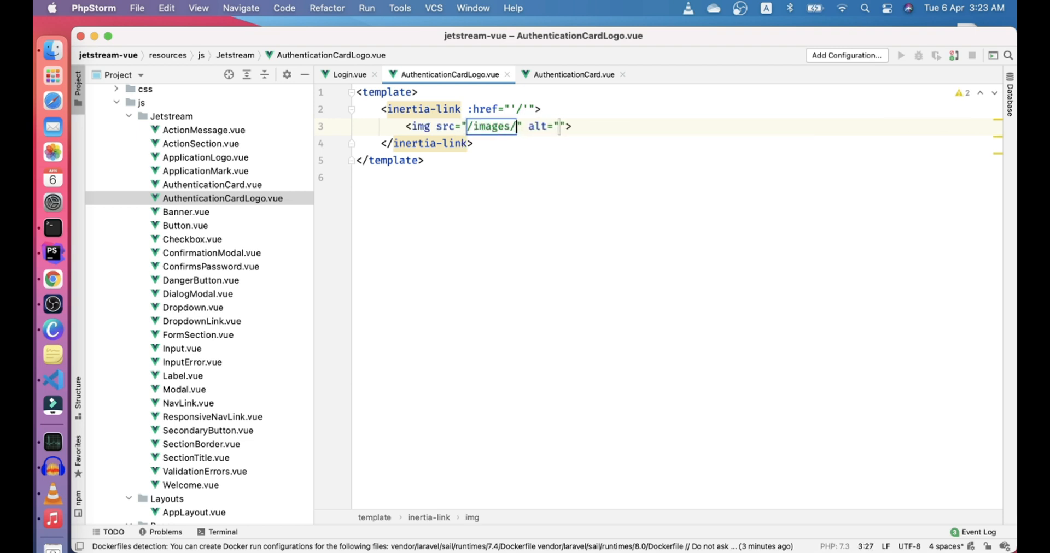
text(profile.)
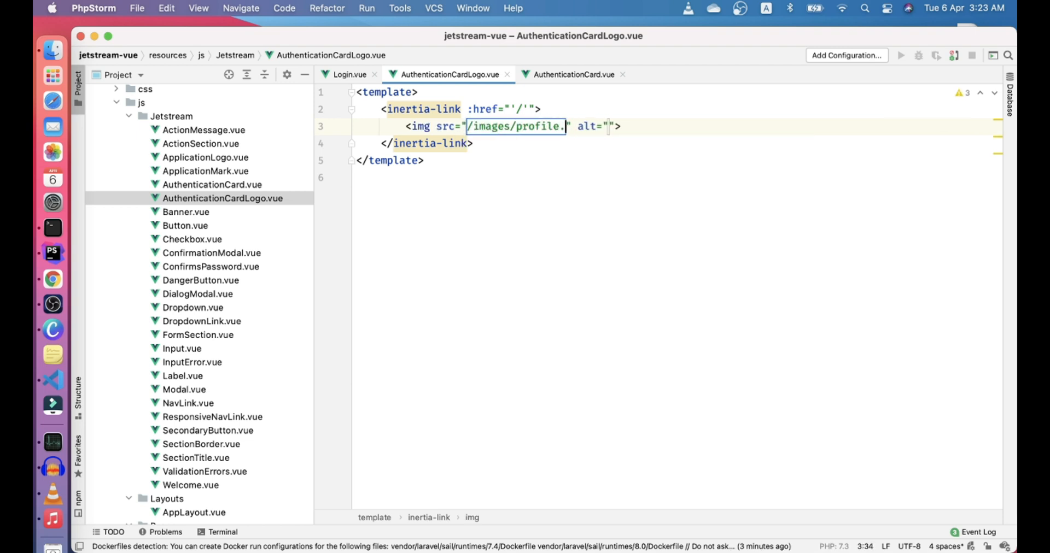
text(jpeg)
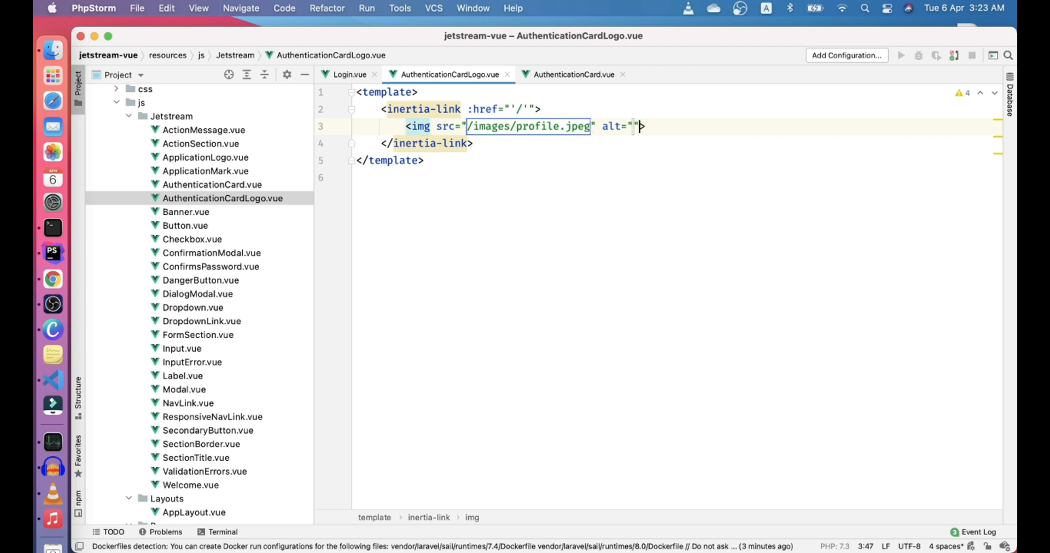
text(style="")
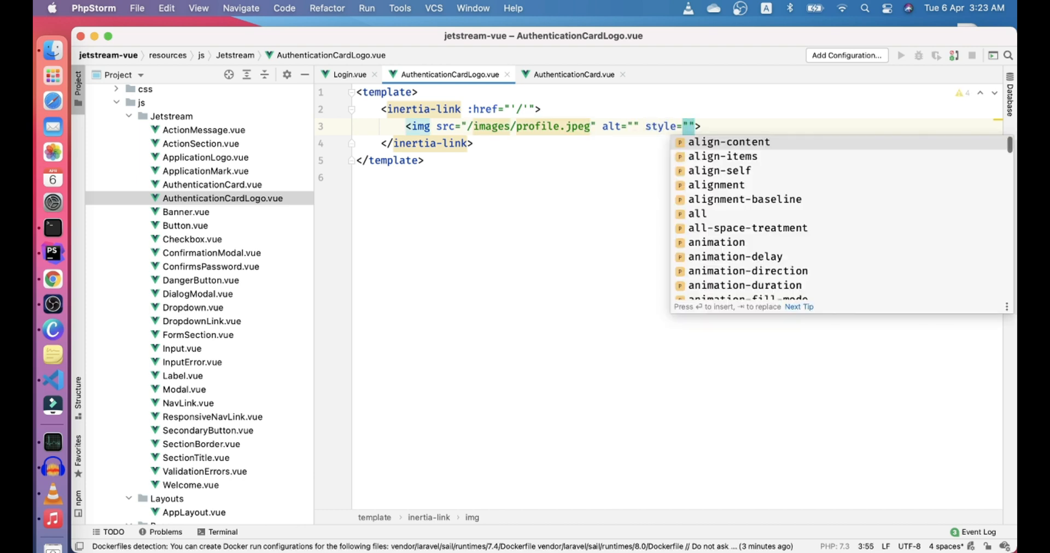
text(128px;)
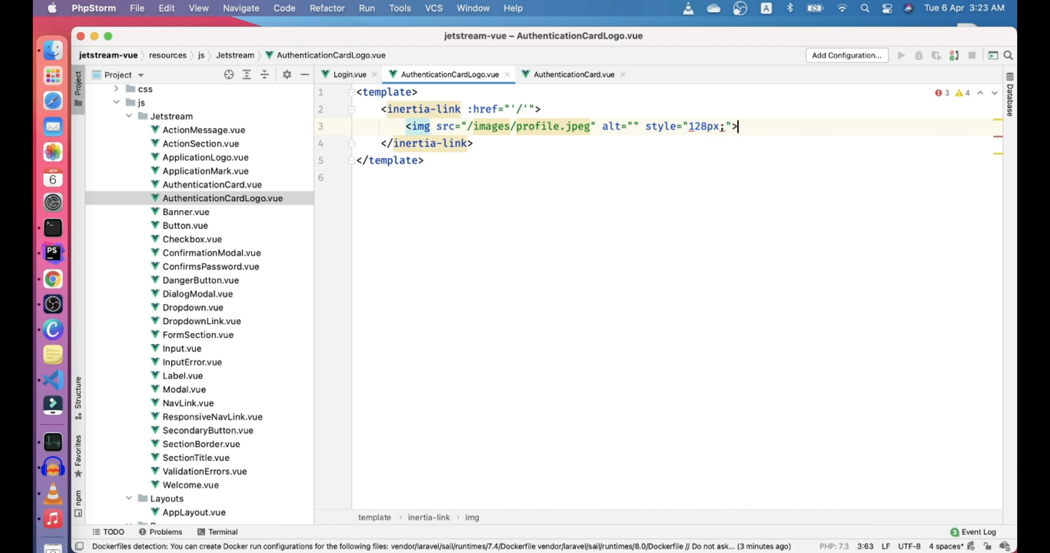
text(width:)
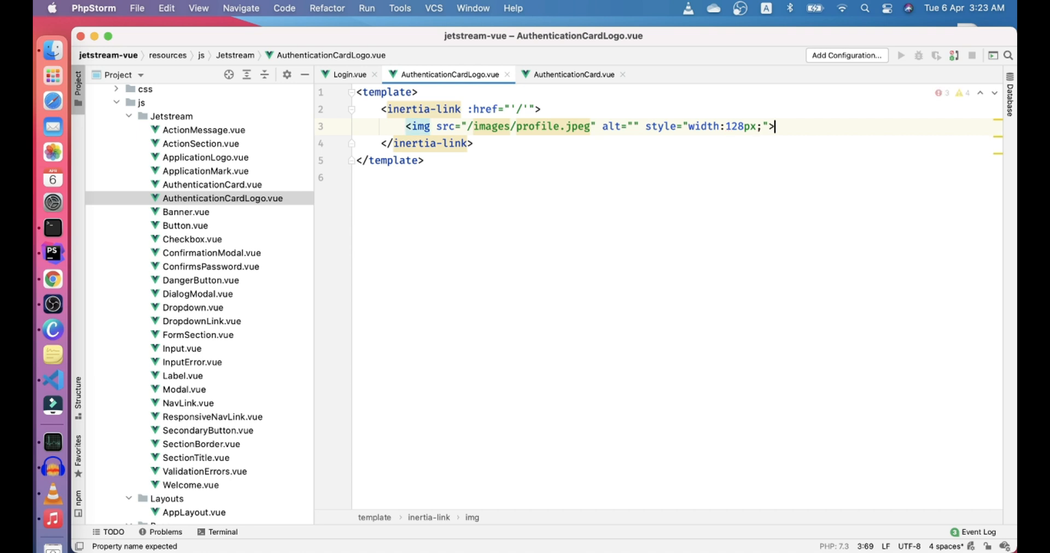
click(53, 279)
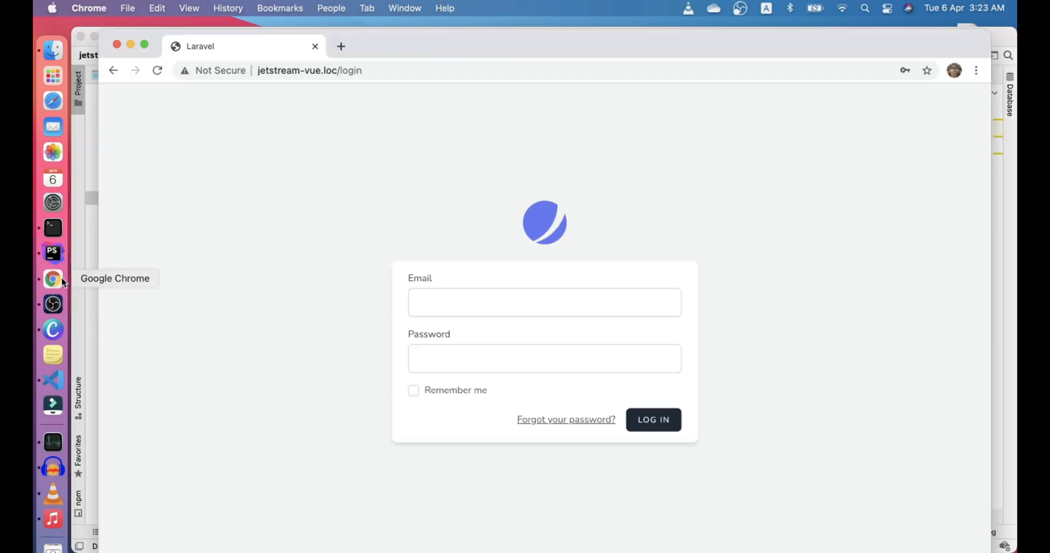
click(543, 302)
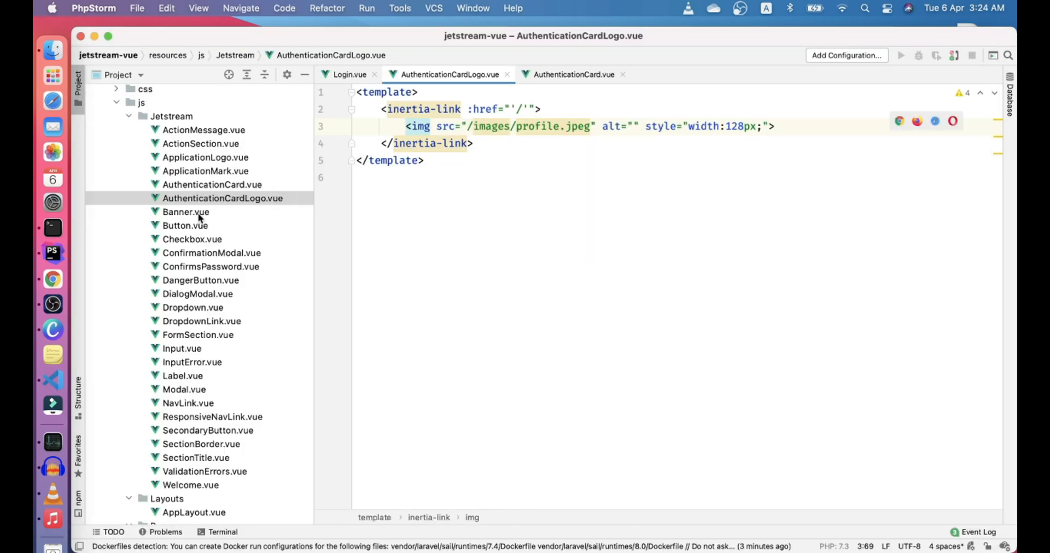
Step: Run npm run dev in the jetstream-vue directory from Terminal
click(53, 228)
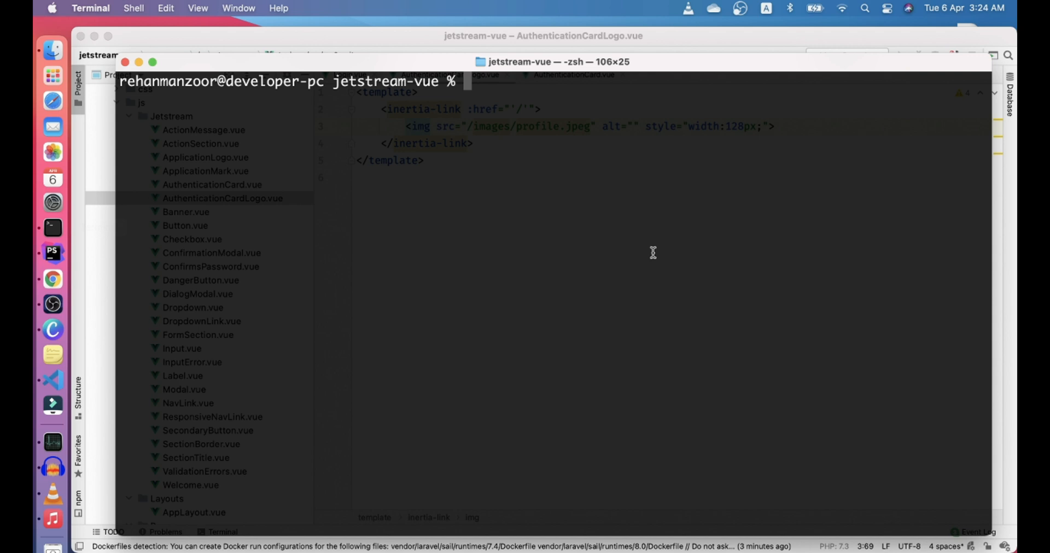
text(npm run)
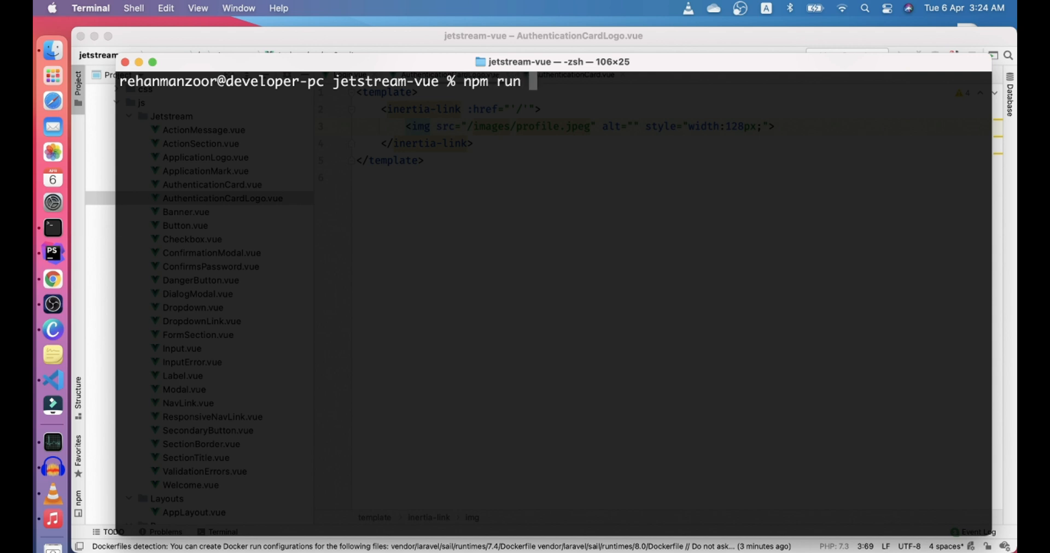
text(dev)
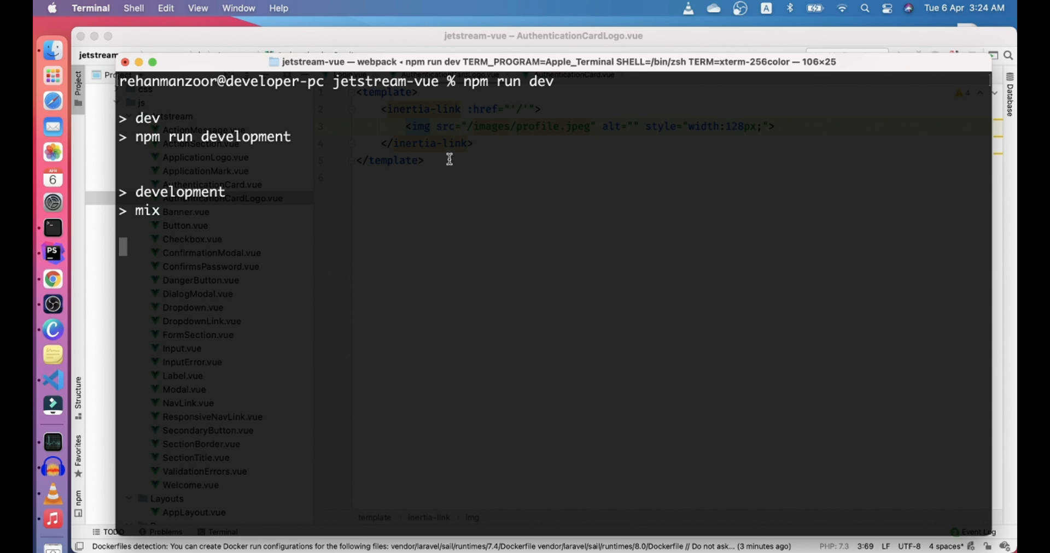
mouse_move(423, 172)
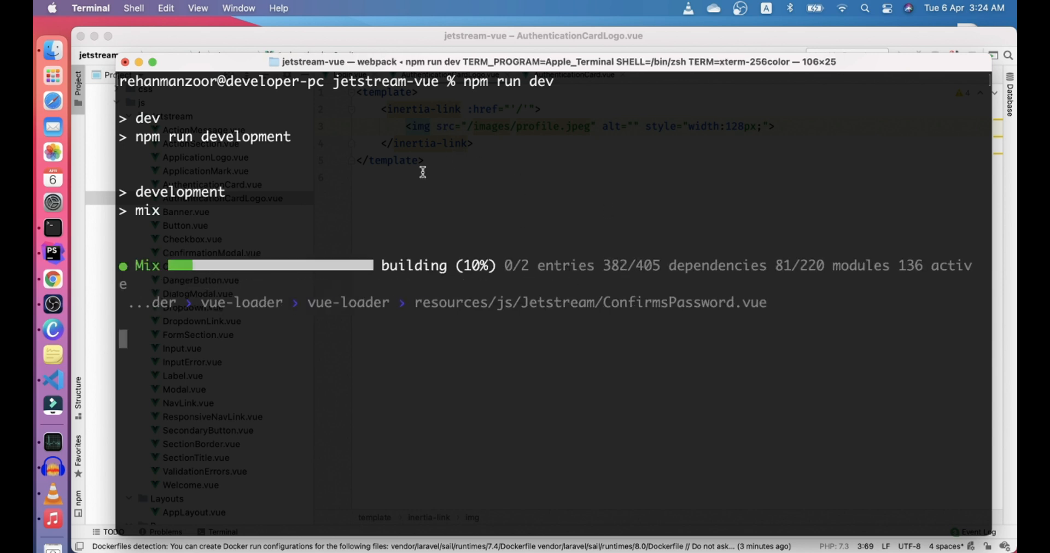
Step: Inspect the login page logo in Chrome DevTools, showing it is still an SVG
click(53, 279)
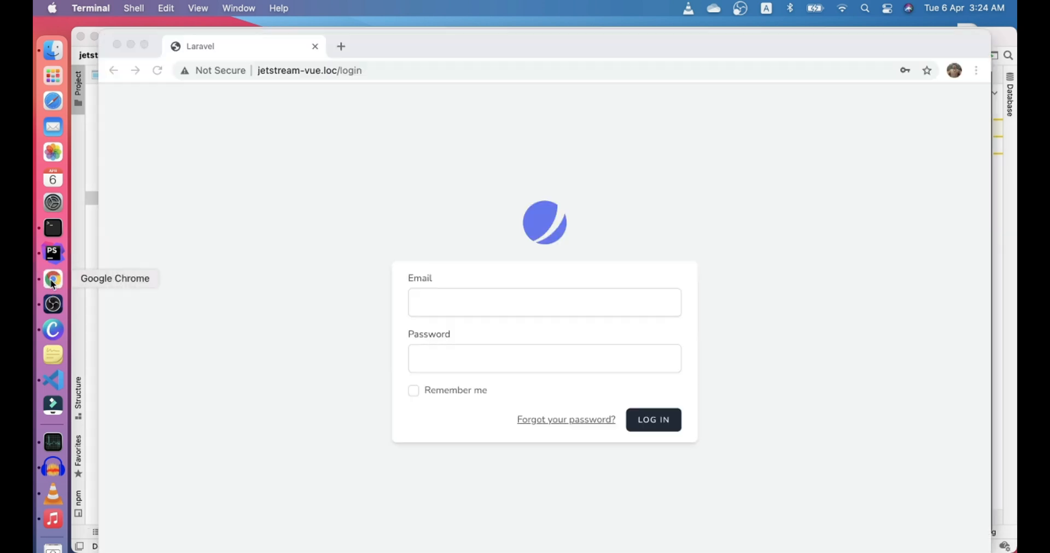
click(543, 303)
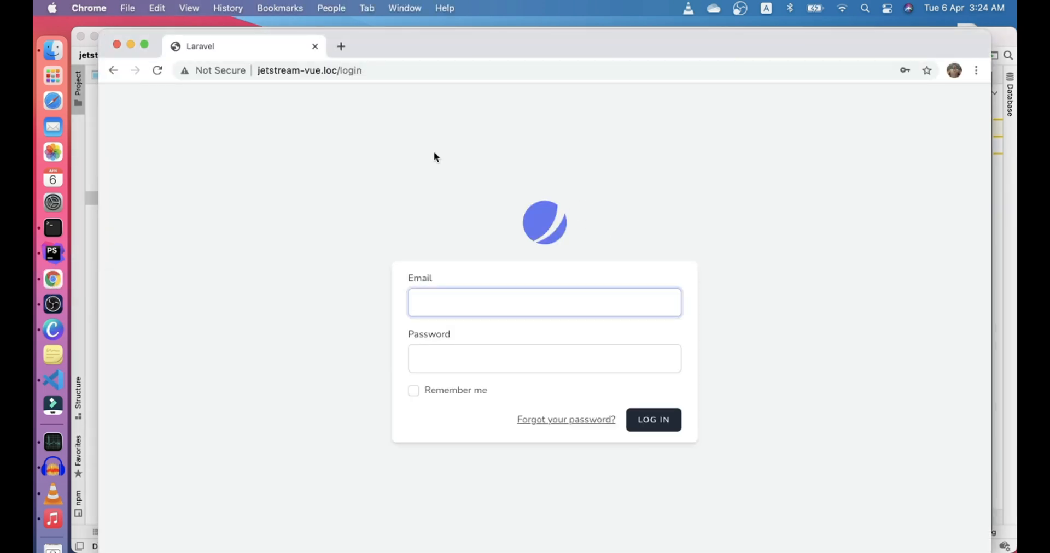
right_click(545, 222)
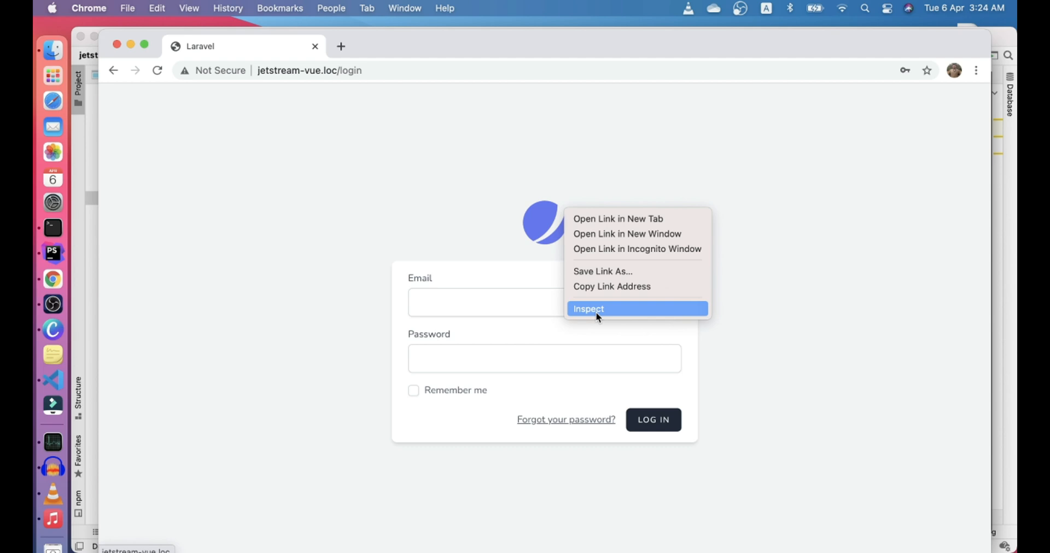
click(588, 309)
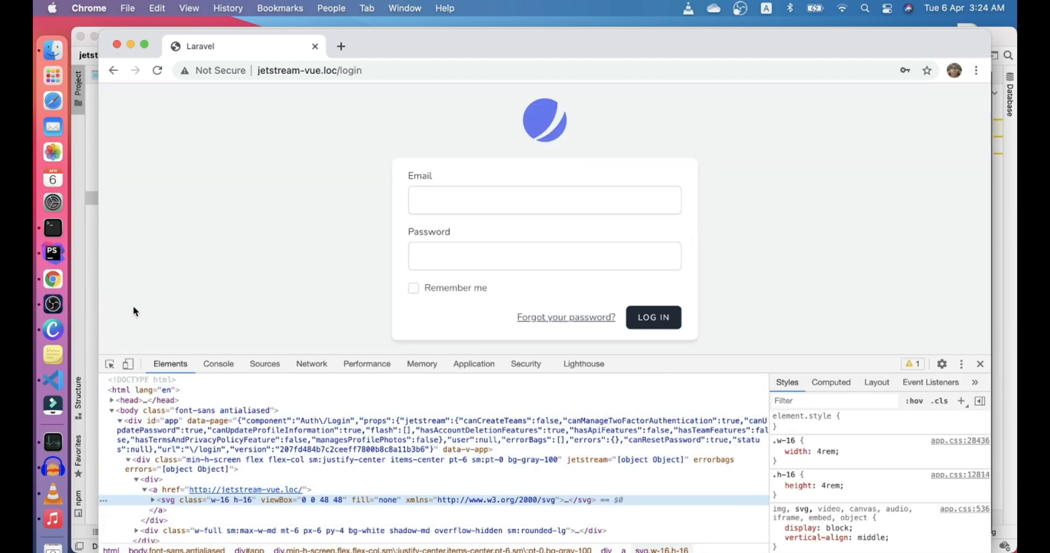
mouse_move(75, 291)
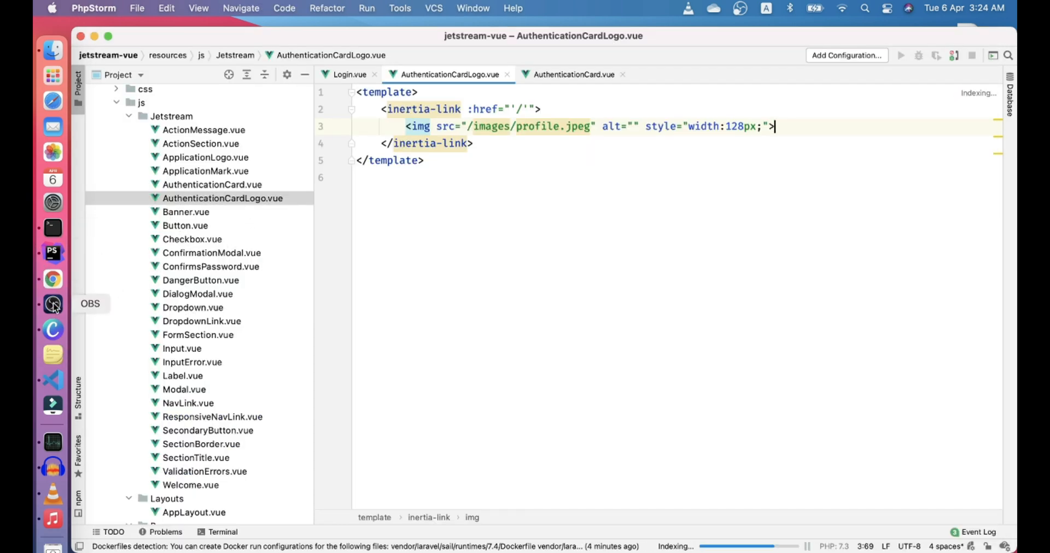
Step: Append ?_={{ rand(1000, 20000) }} to the app.css and app.js mix links in app.blade.php
click(52, 279)
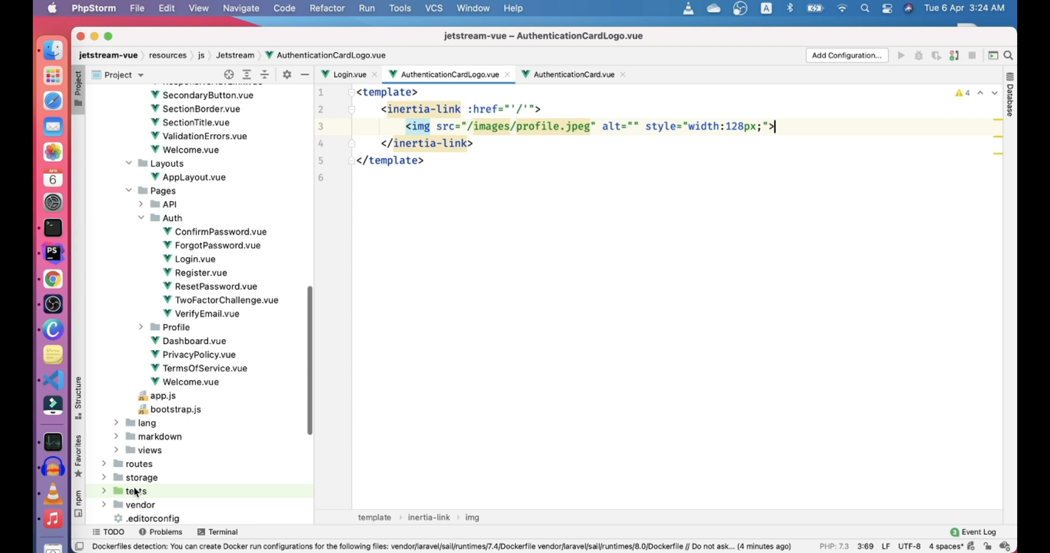
scroll(down, 3)
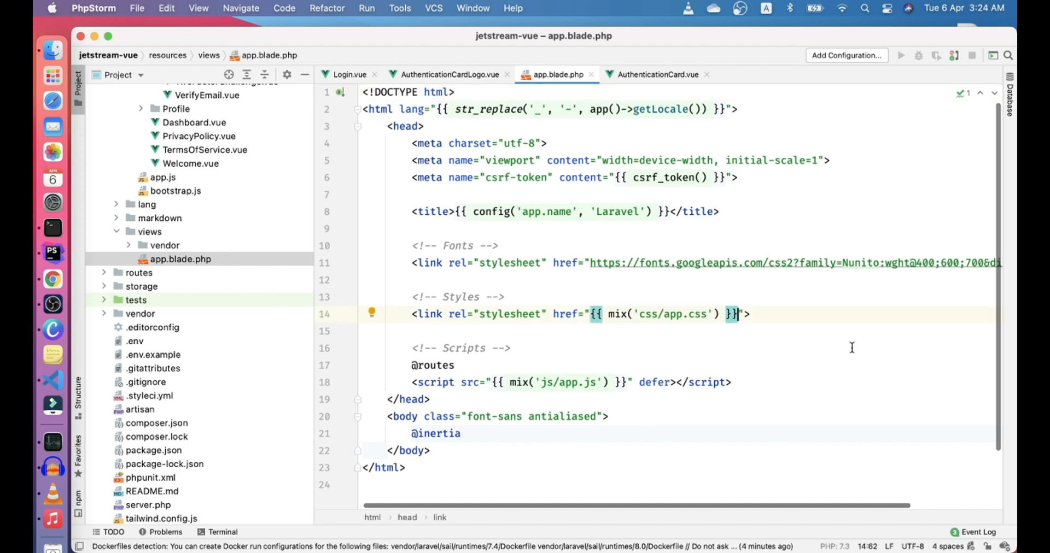
text(?_=)
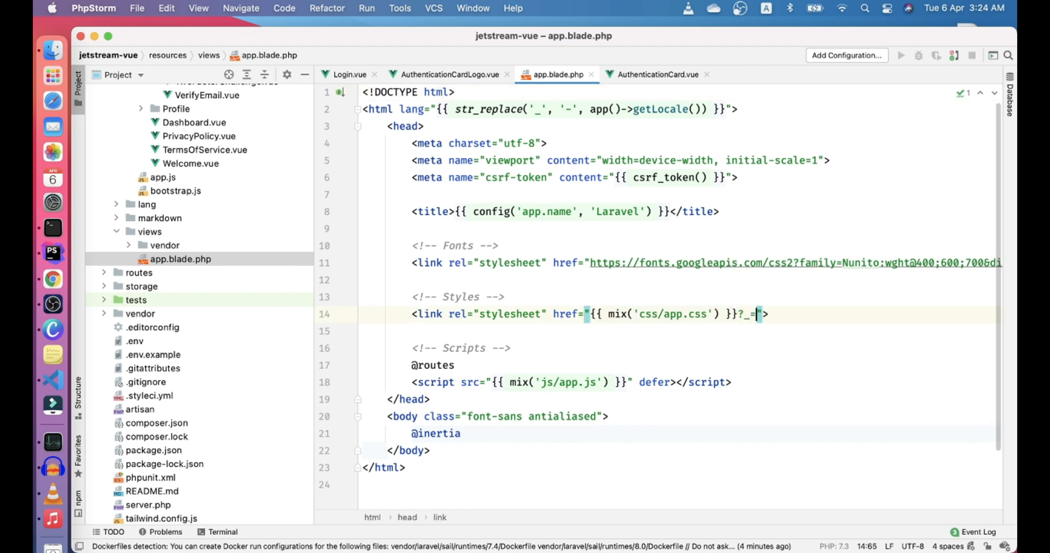
text({{ rand(1000, 20000))
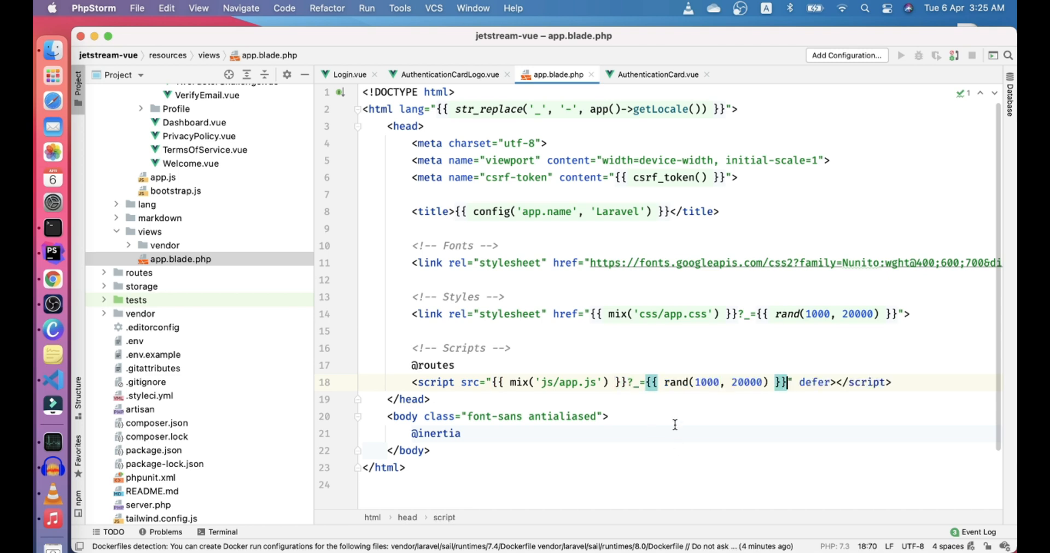
mouse_move(53, 278)
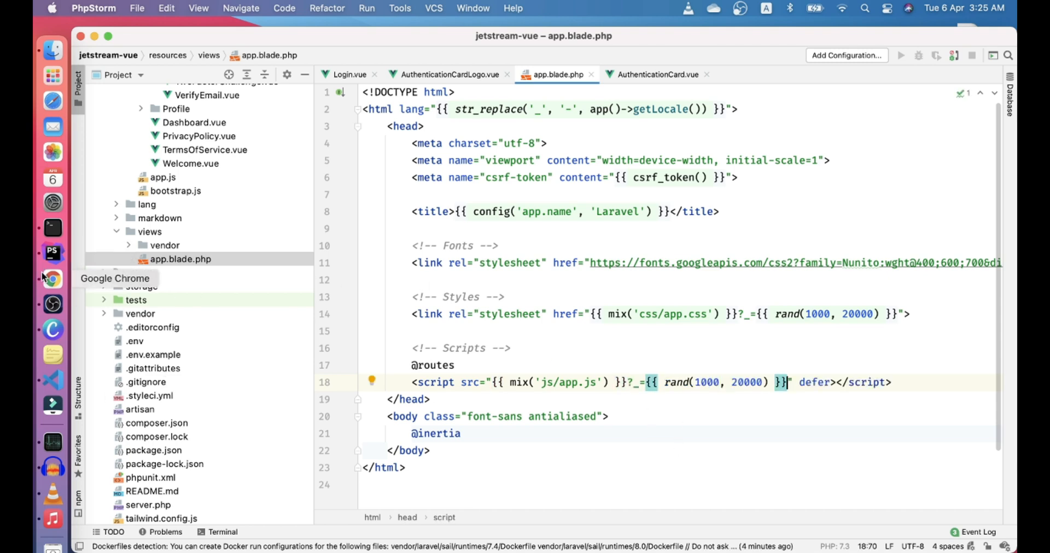
Step: Close DevTools and check the login page's new profile photo logo
click(52, 278)
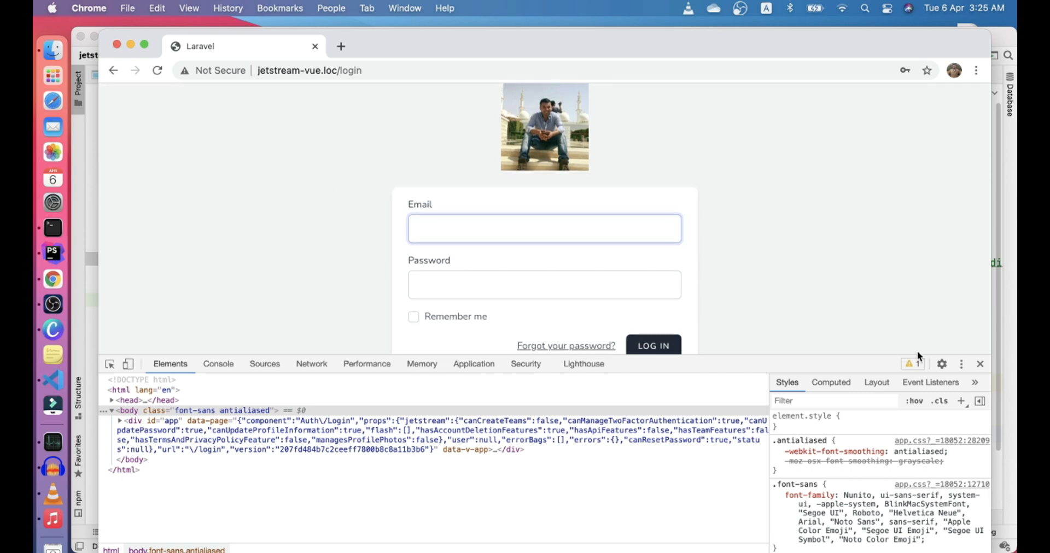
click(980, 364)
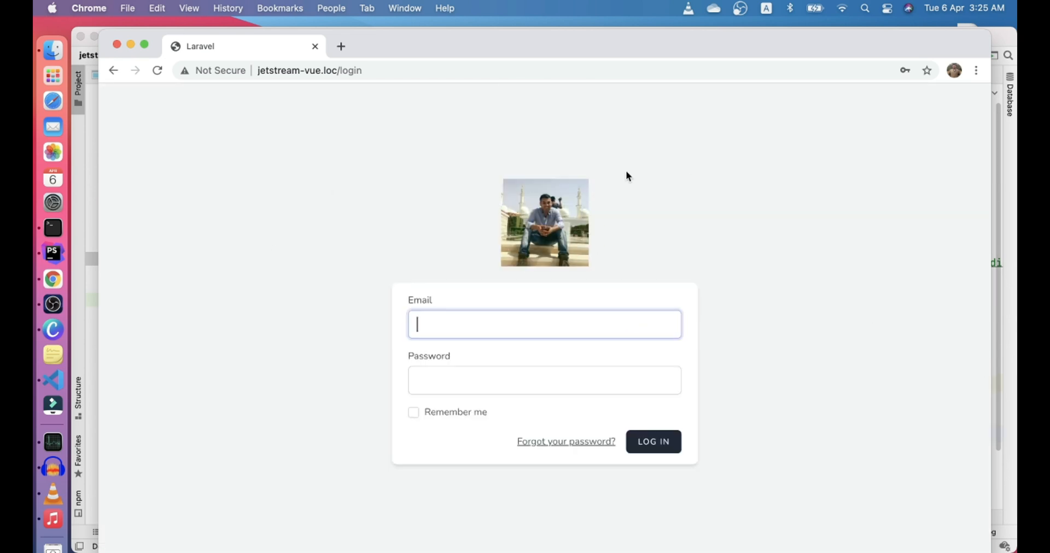
click(113, 71)
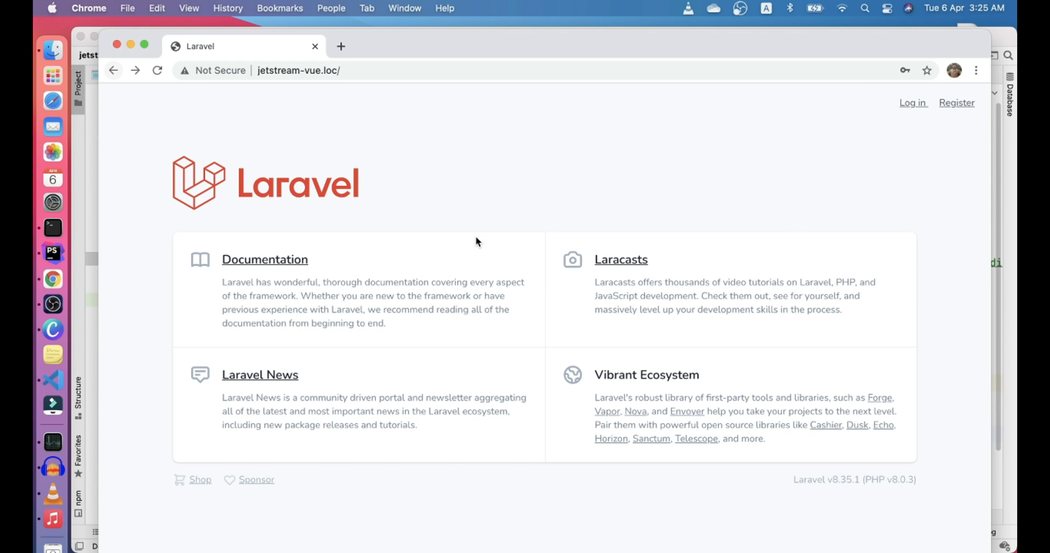
click(913, 102)
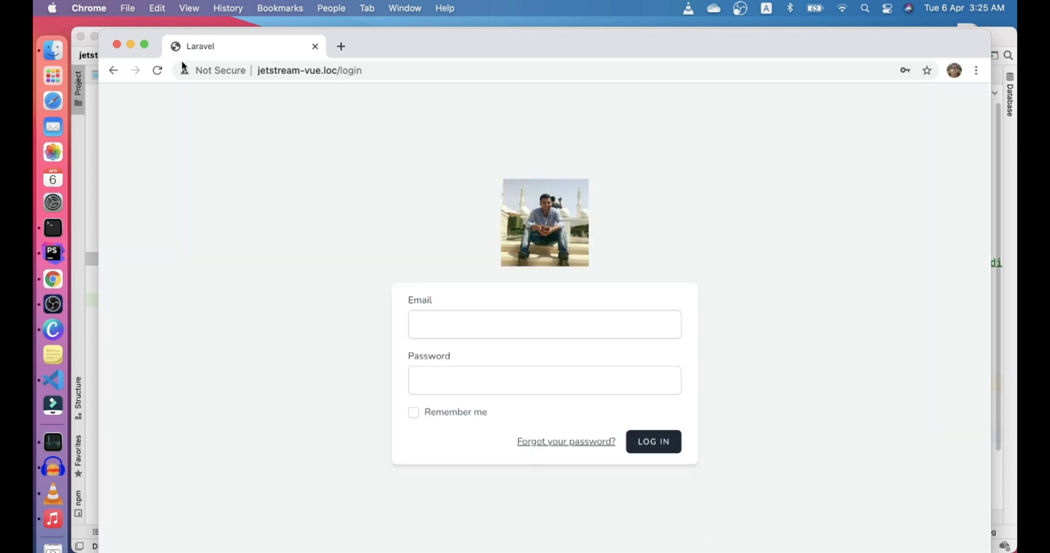
Step: Check the register page logo, then log in with the saved credentials
click(113, 69)
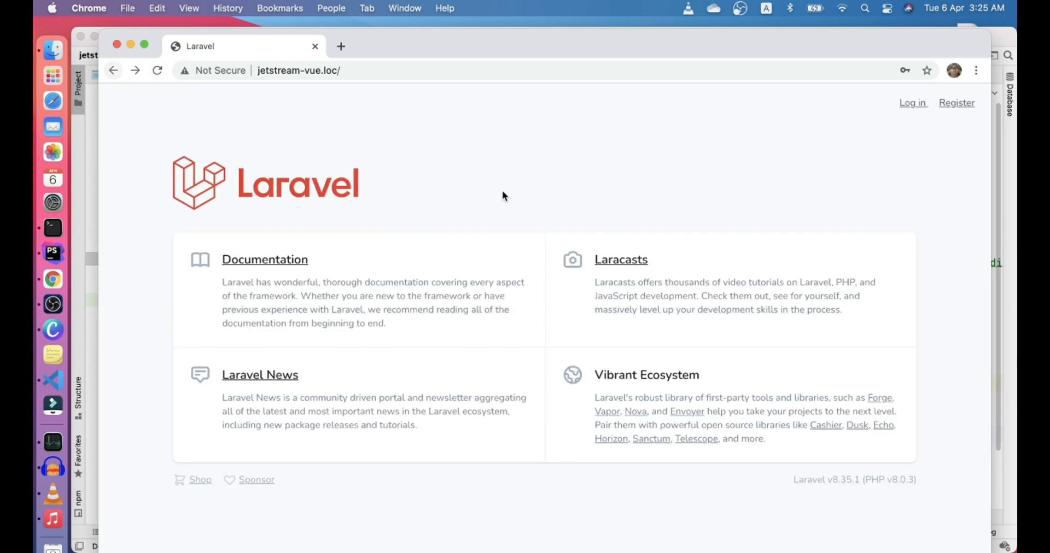
click(957, 102)
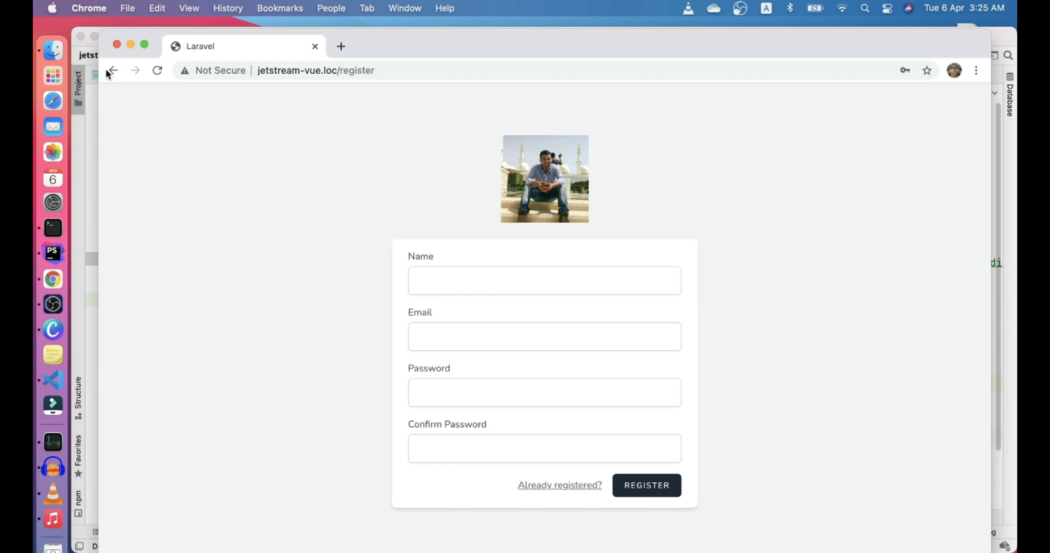
click(559, 485)
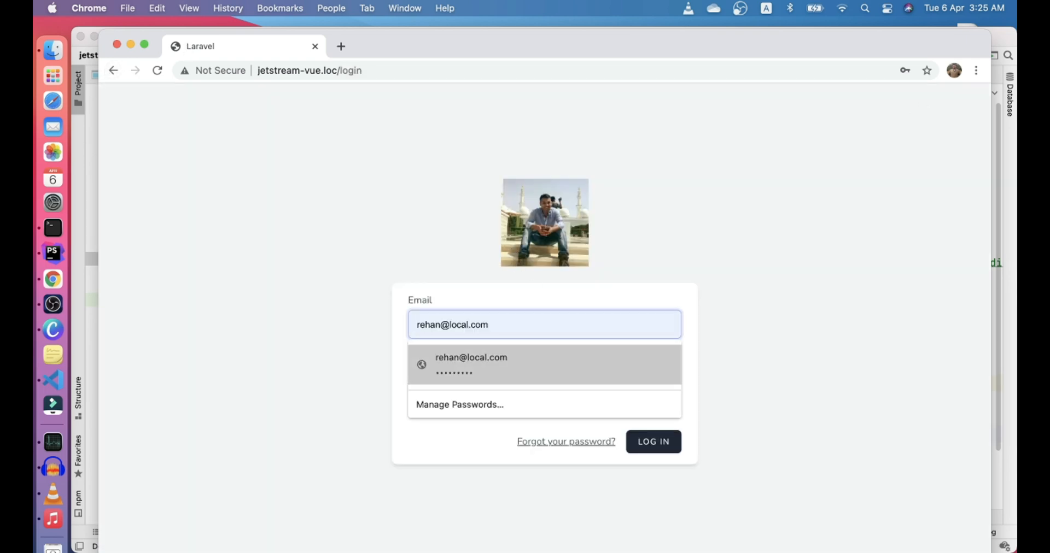
click(653, 441)
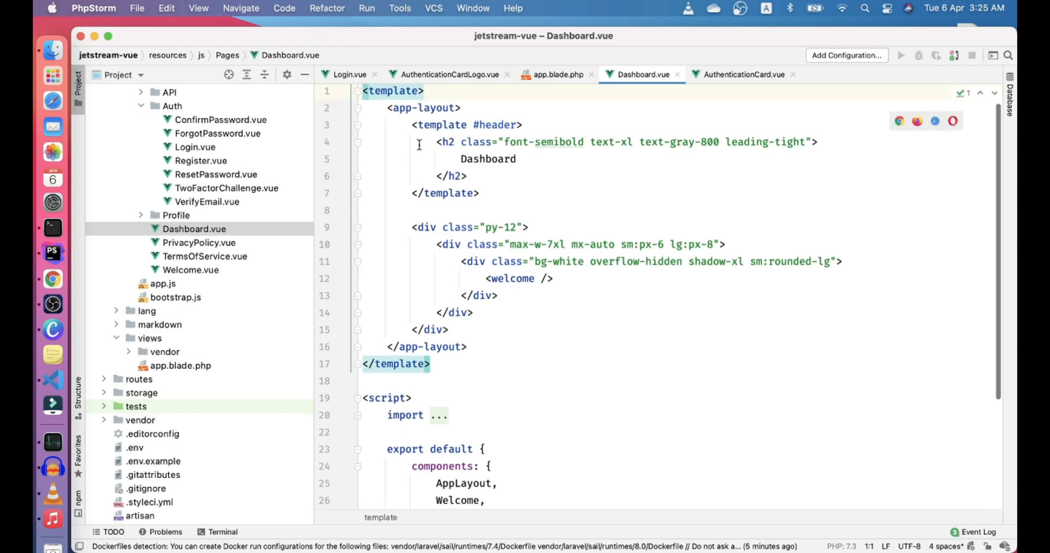
Step: Reach ApplicationMark.vue through AppLayout.vue and paste in the profile img tag
click(728, 74)
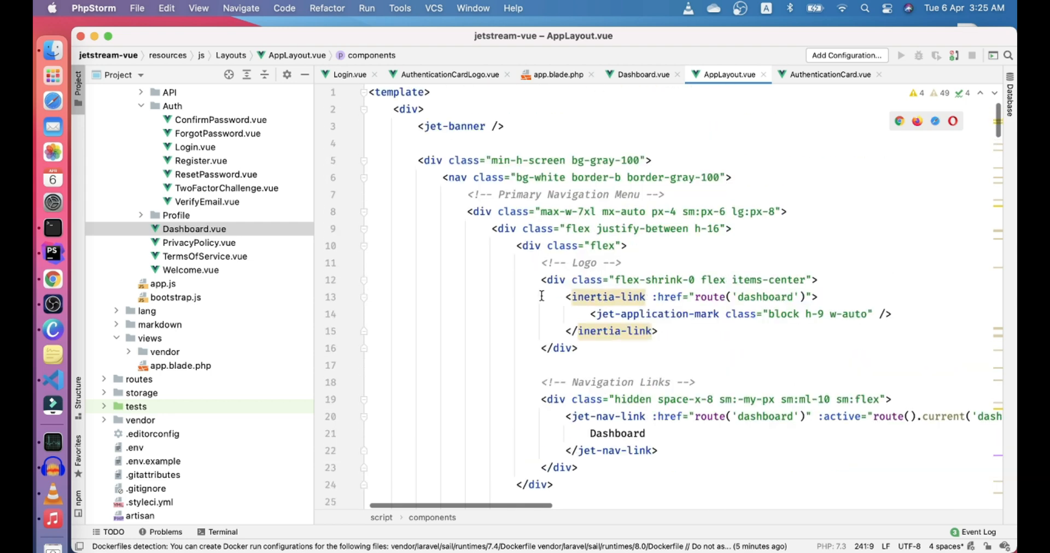
click(592, 313)
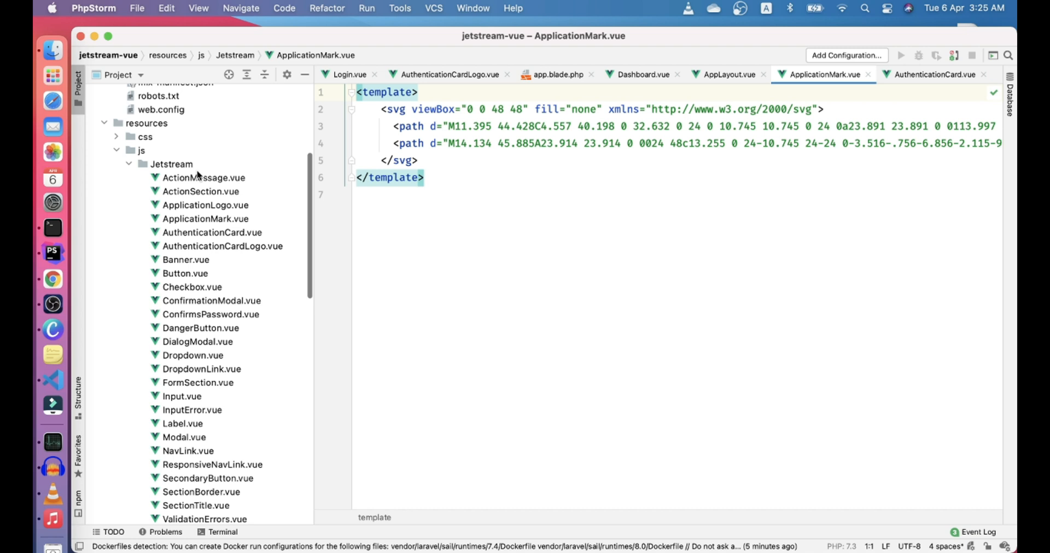
click(206, 218)
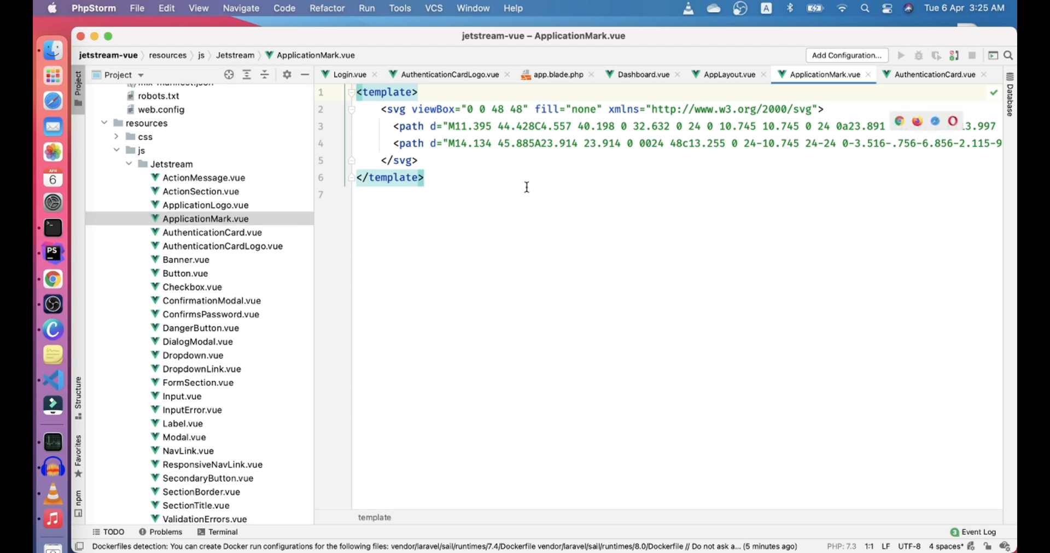
mouse_move(235, 246)
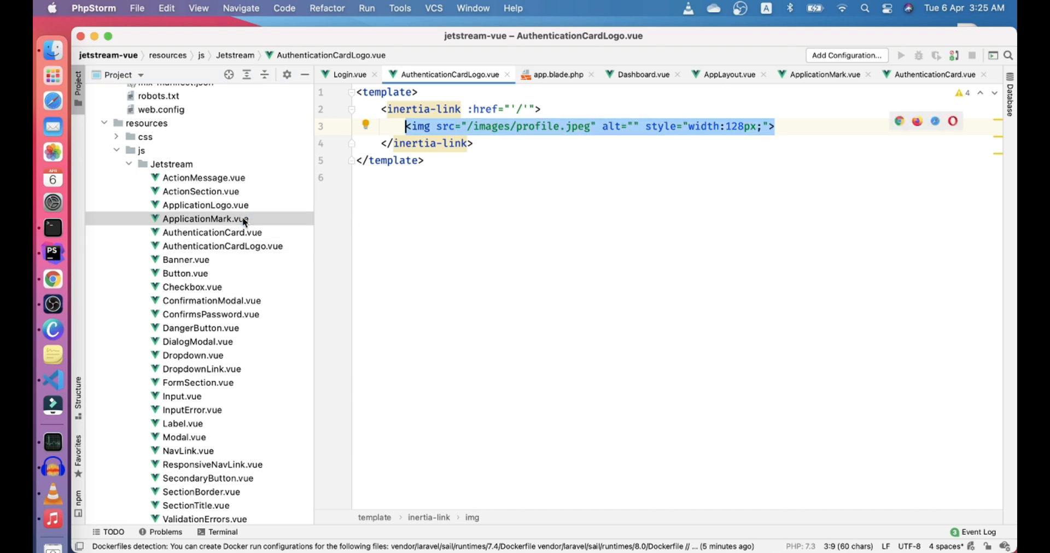
click(205, 218)
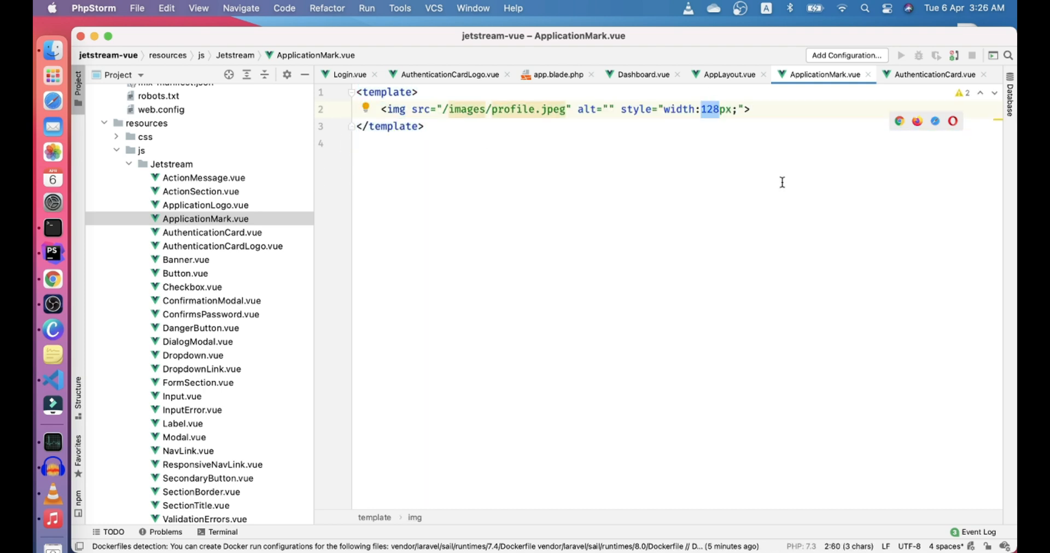
Step: Set the image width to 32px and rebuild the assets with npm run dev
text(32)
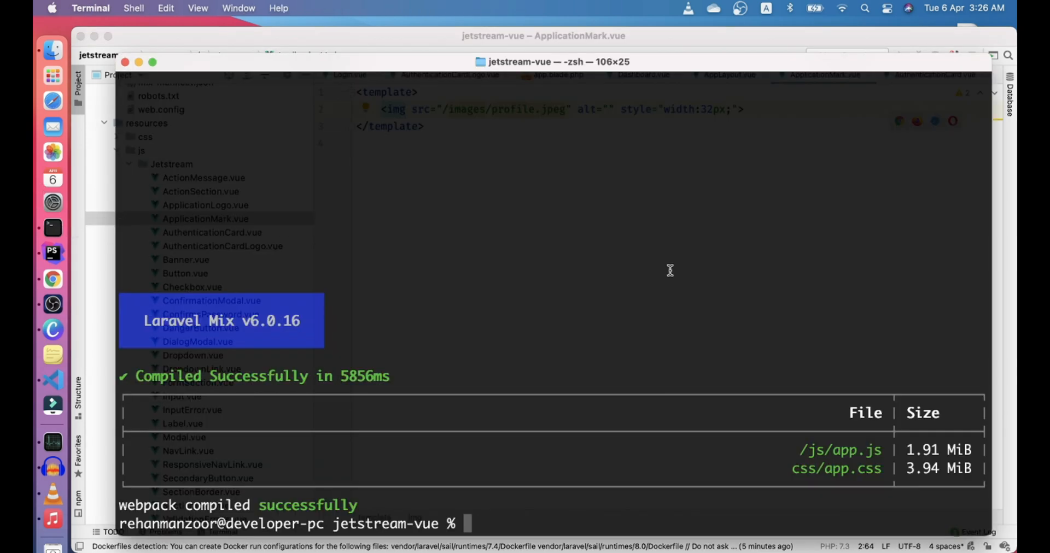
text(npm run dev)
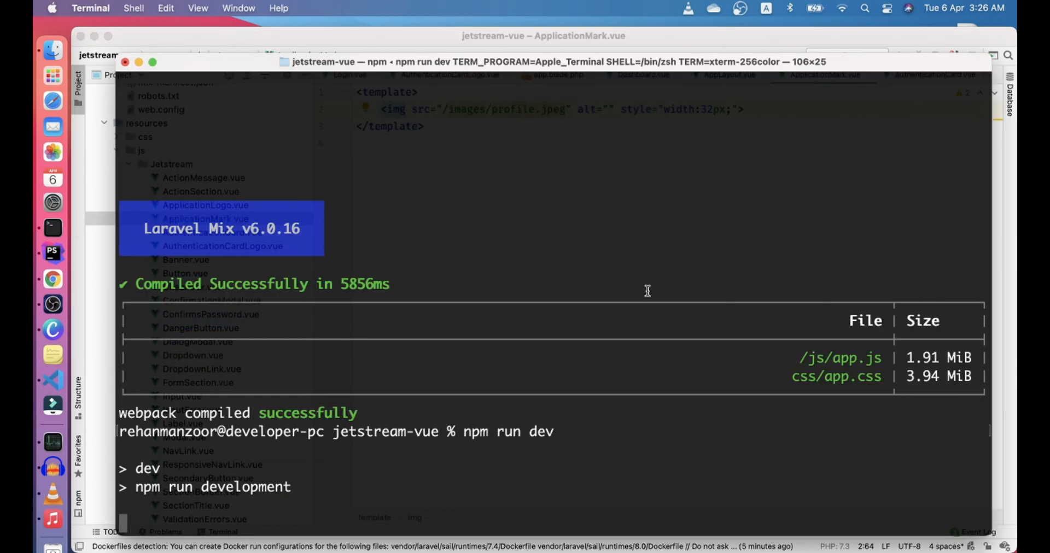
click(53, 280)
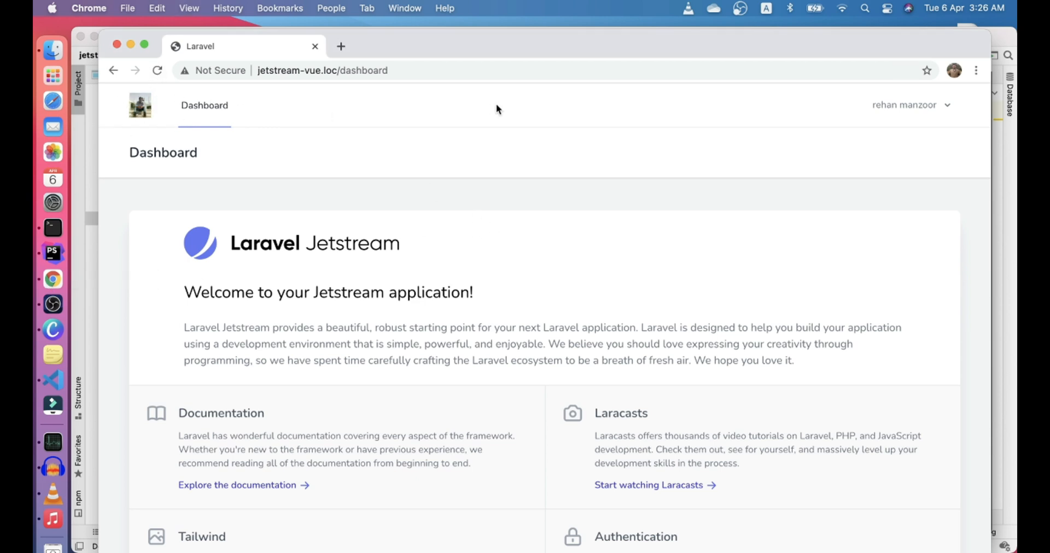
mouse_move(505, 134)
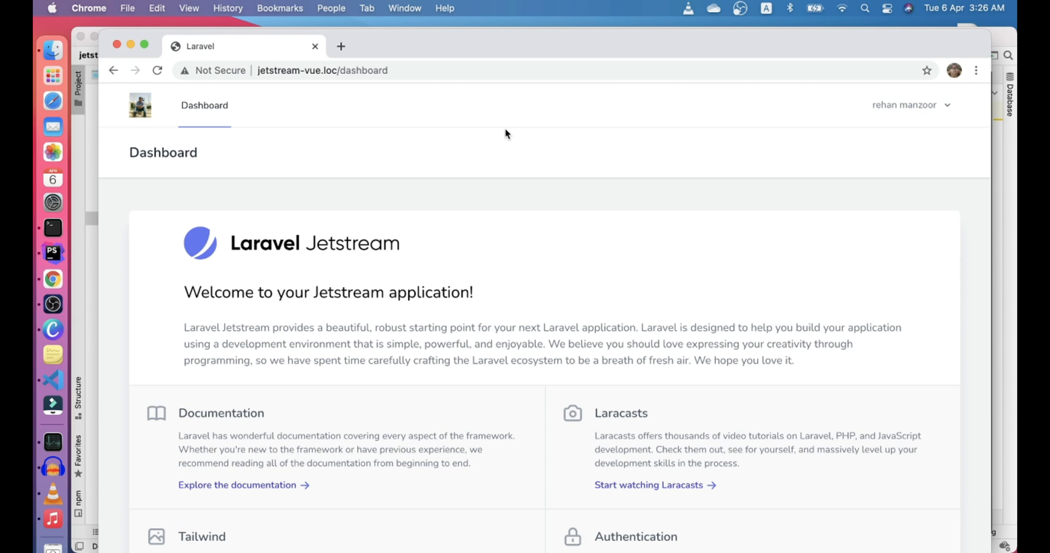
mouse_move(462, 153)
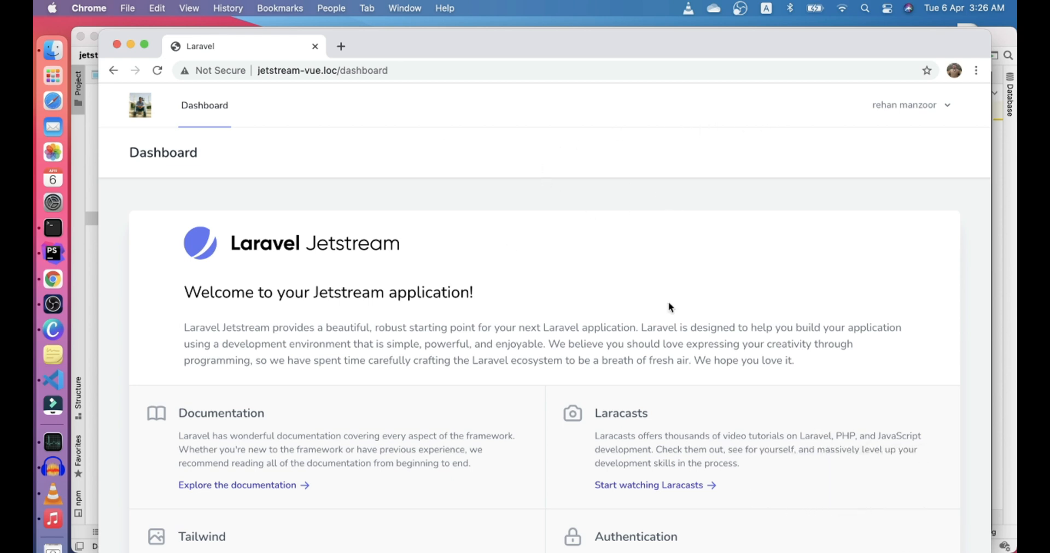
mouse_move(619, 246)
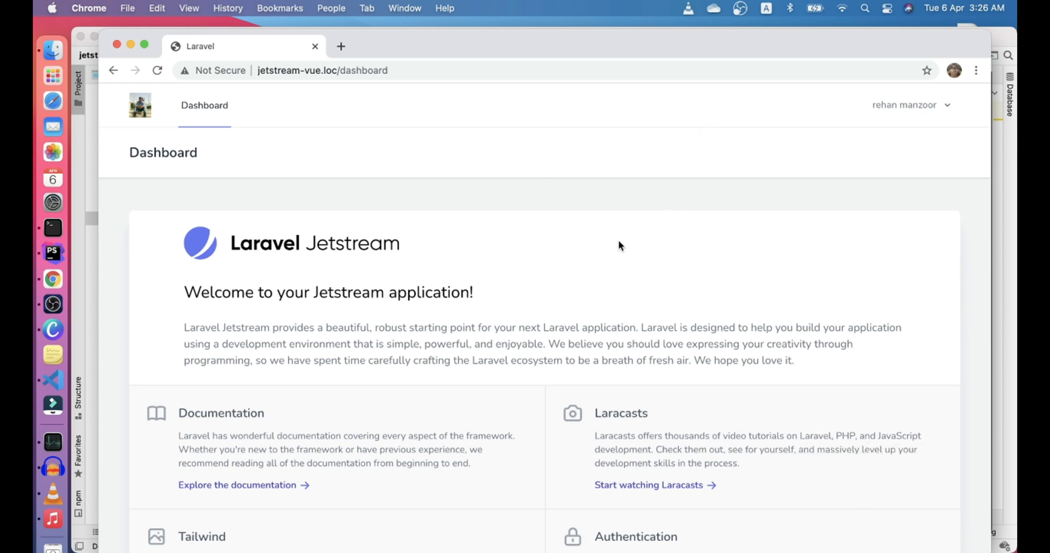